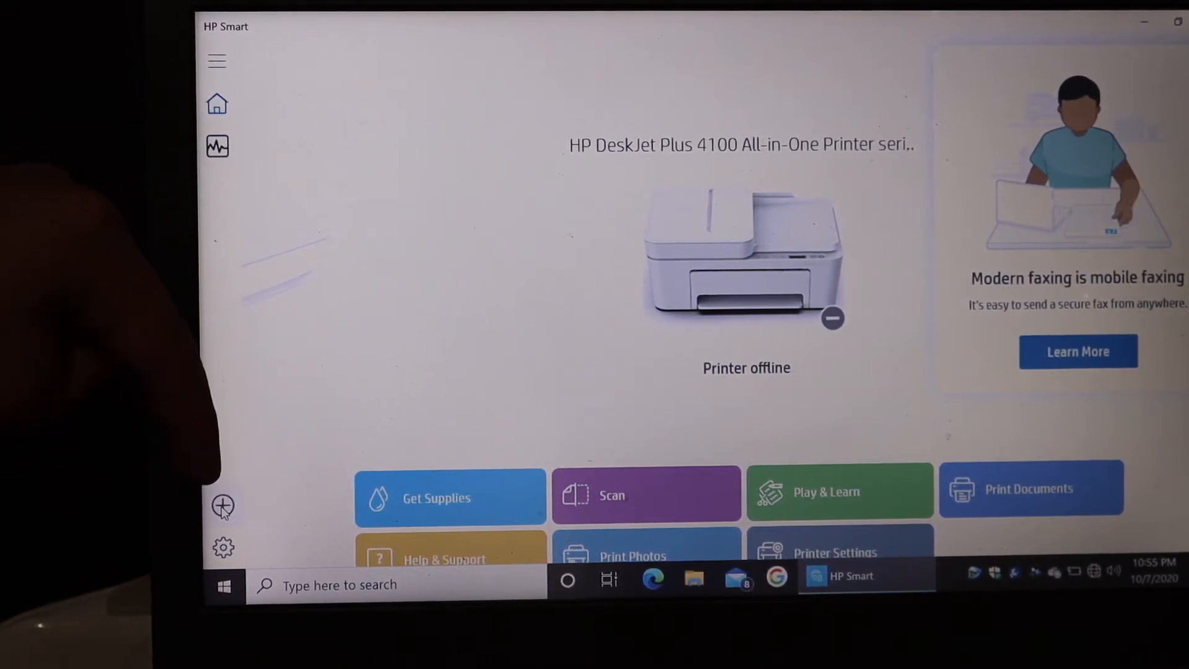
# Add a printer and begin setup of the detected HP DeskJet 2600 series.
pyautogui.click(223, 505)
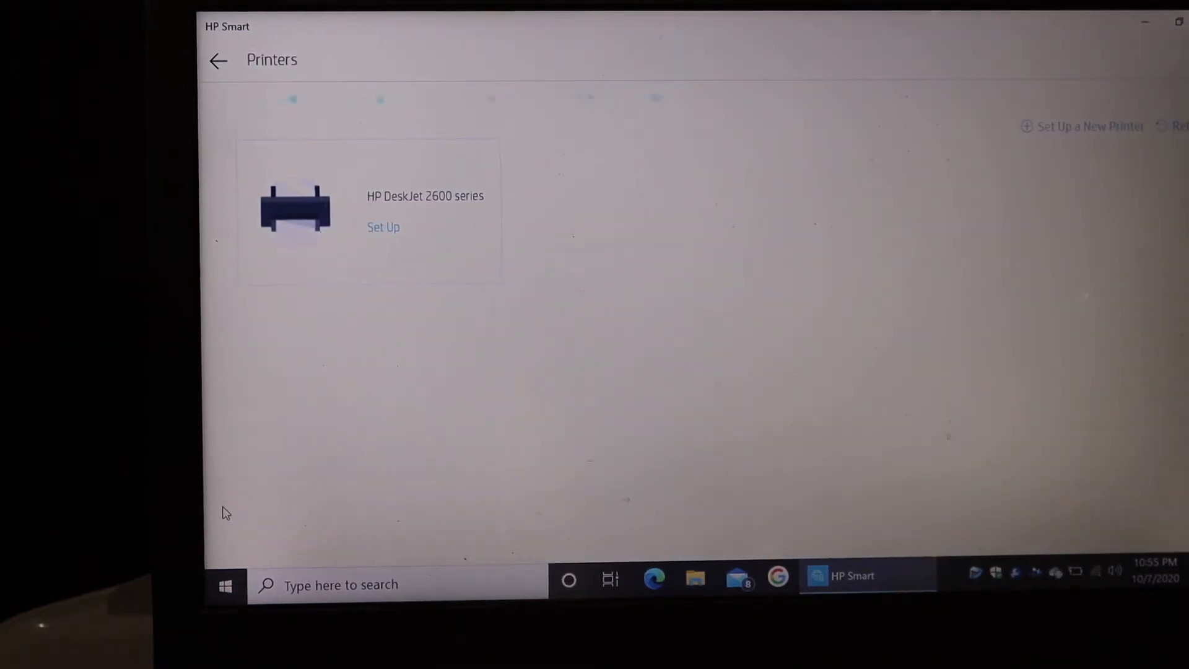
pyautogui.click(925, 108)
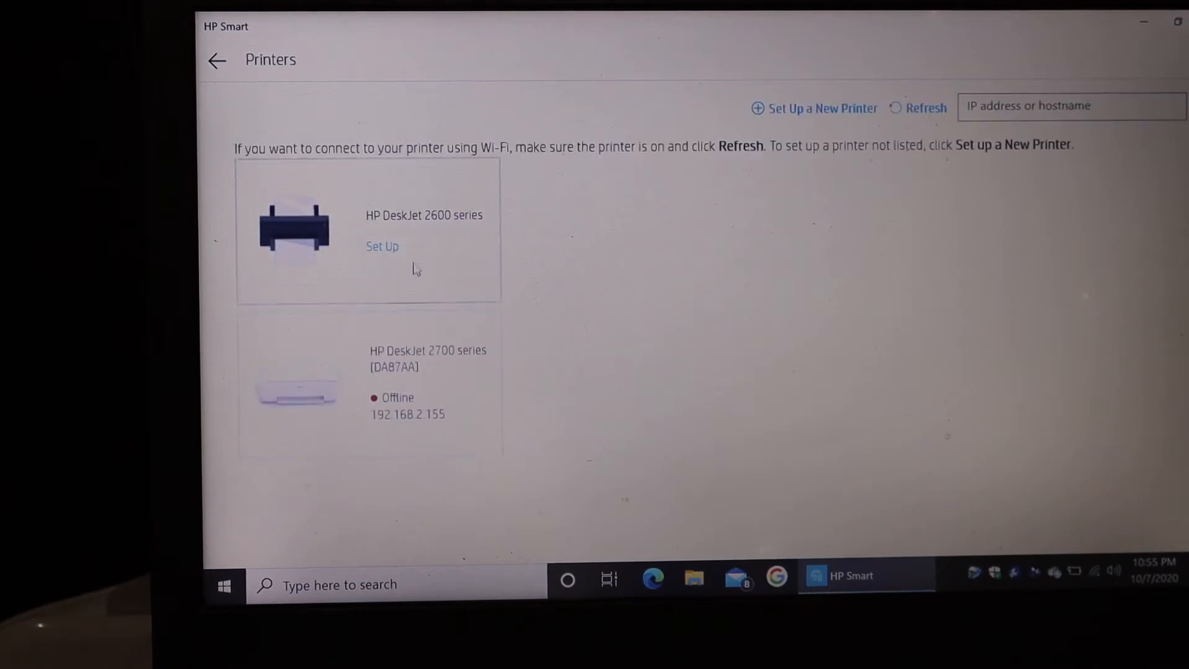
pyautogui.click(382, 245)
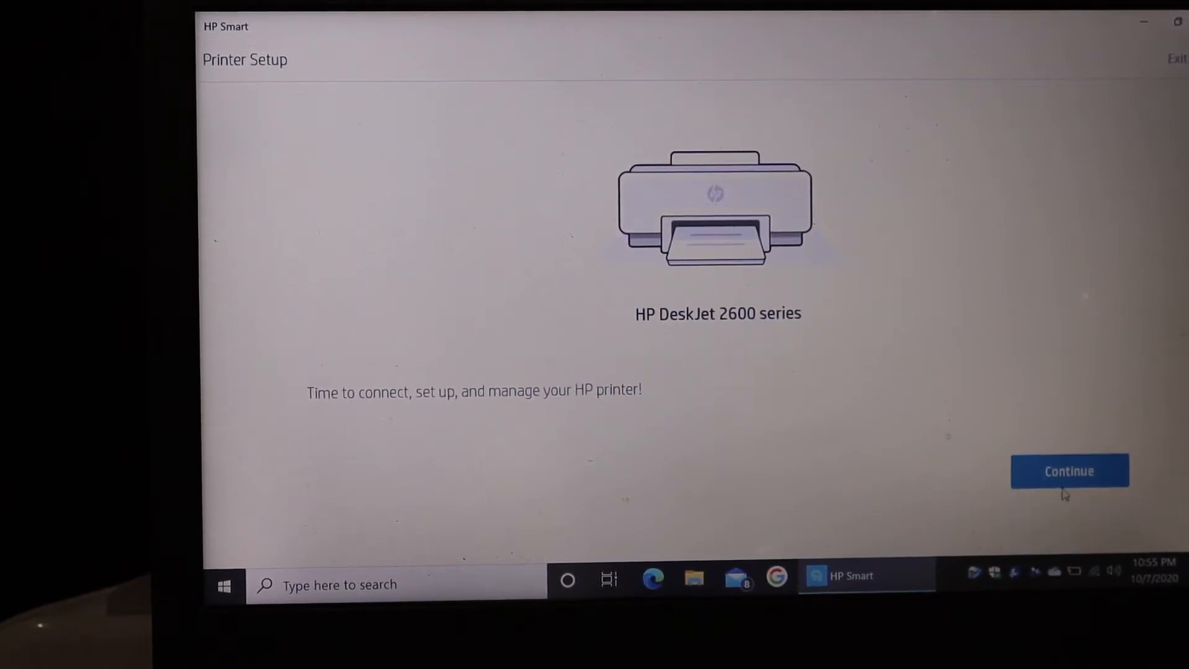
# Continue past the welcome screen and let HP Smart connect the DeskJet 2600 to Wi-Fi automatically, allowing the UAC prompt.
pyautogui.click(1068, 471)
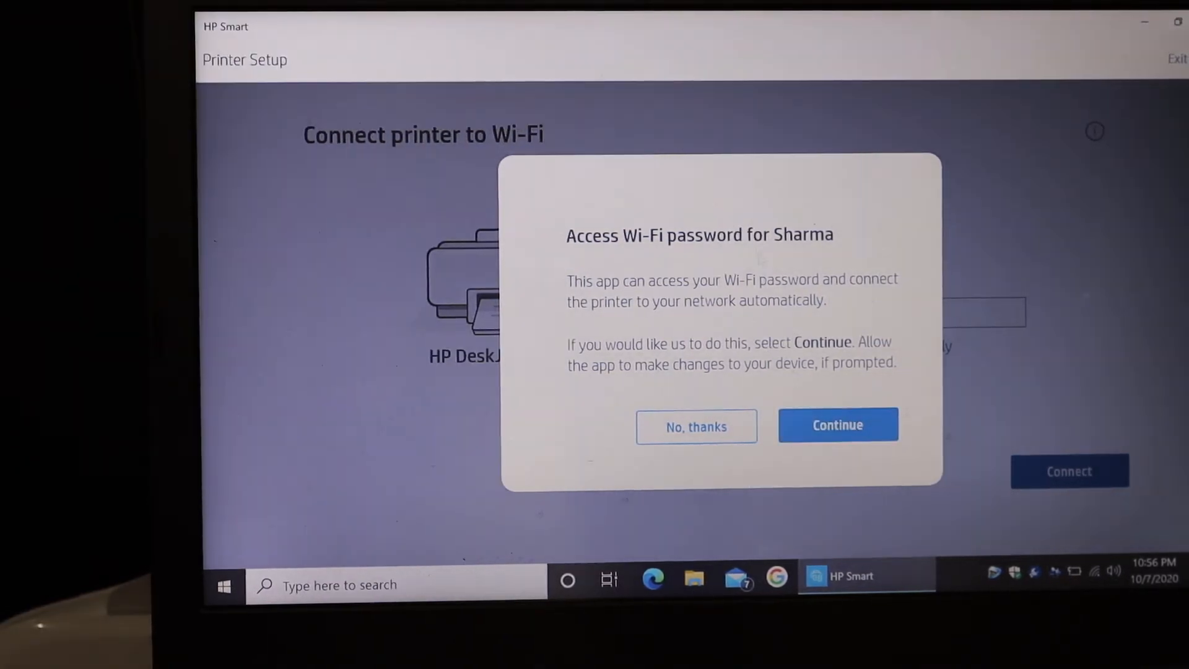
pyautogui.click(837, 425)
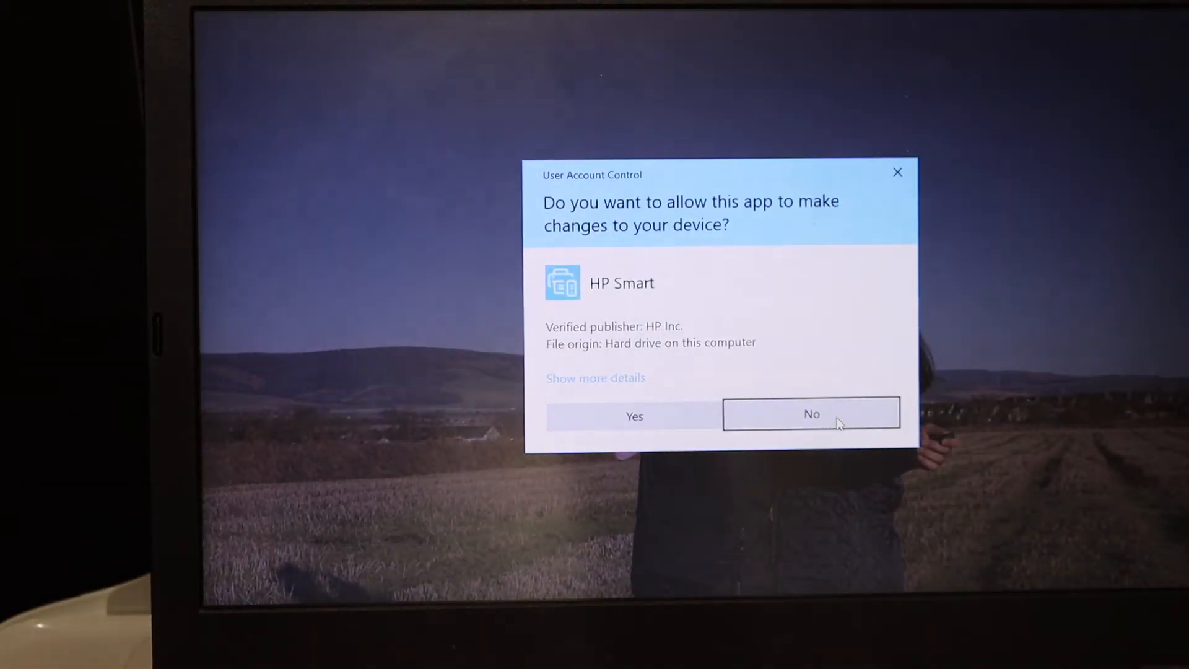
pyautogui.click(633, 416)
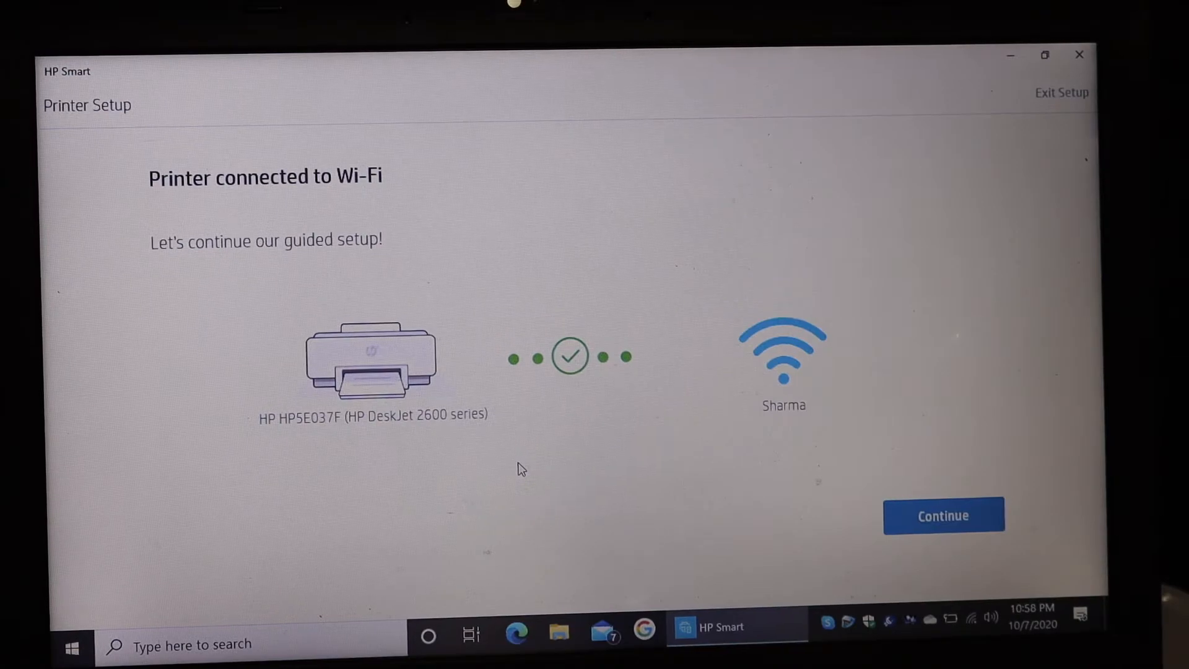
pyautogui.moveTo(401, 355)
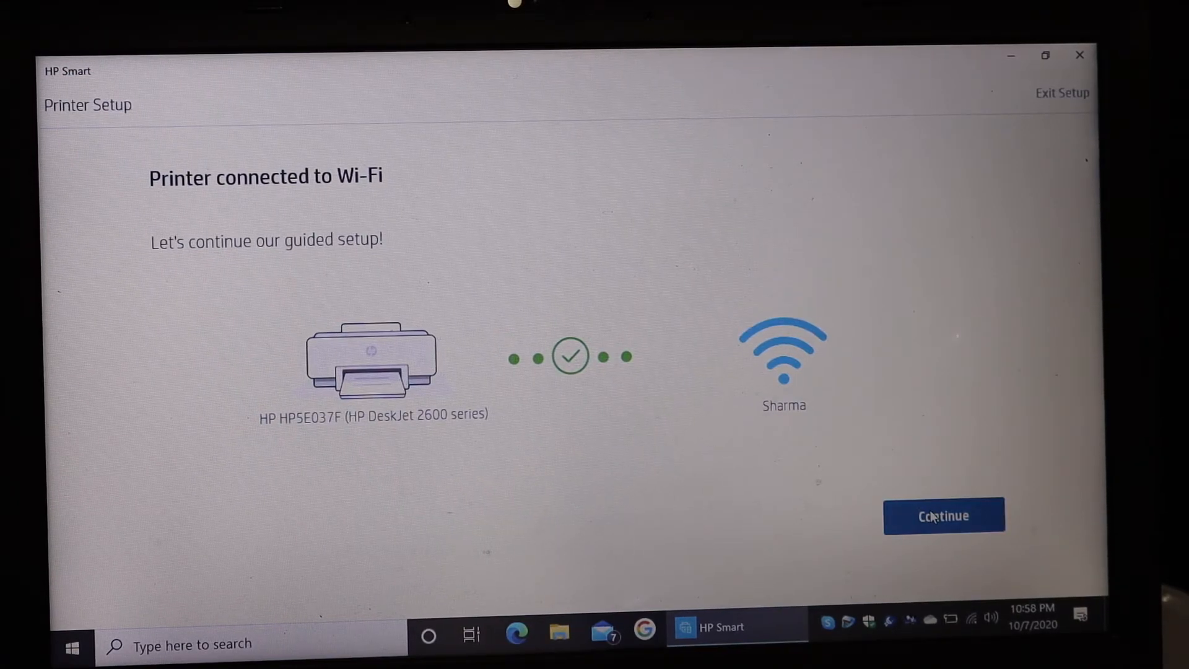
# Proceed from the Wi-Fi success screen and choose No Instant Ink on the HP Instant Ink offer.
pyautogui.click(942, 515)
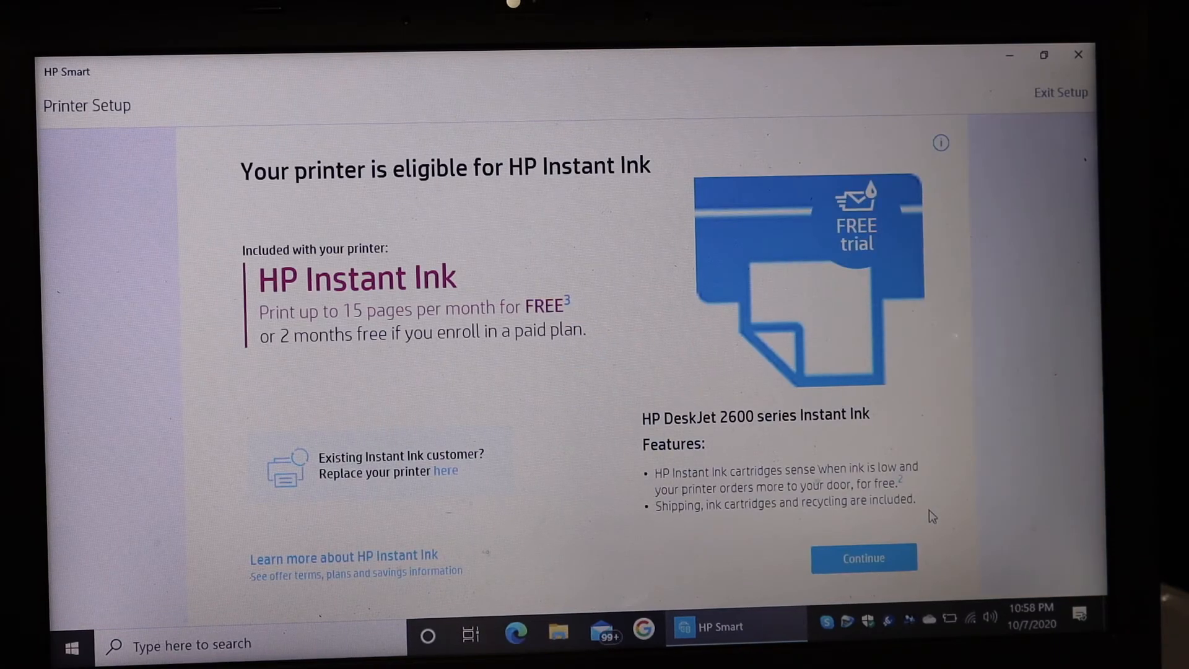
pyautogui.moveTo(750, 307)
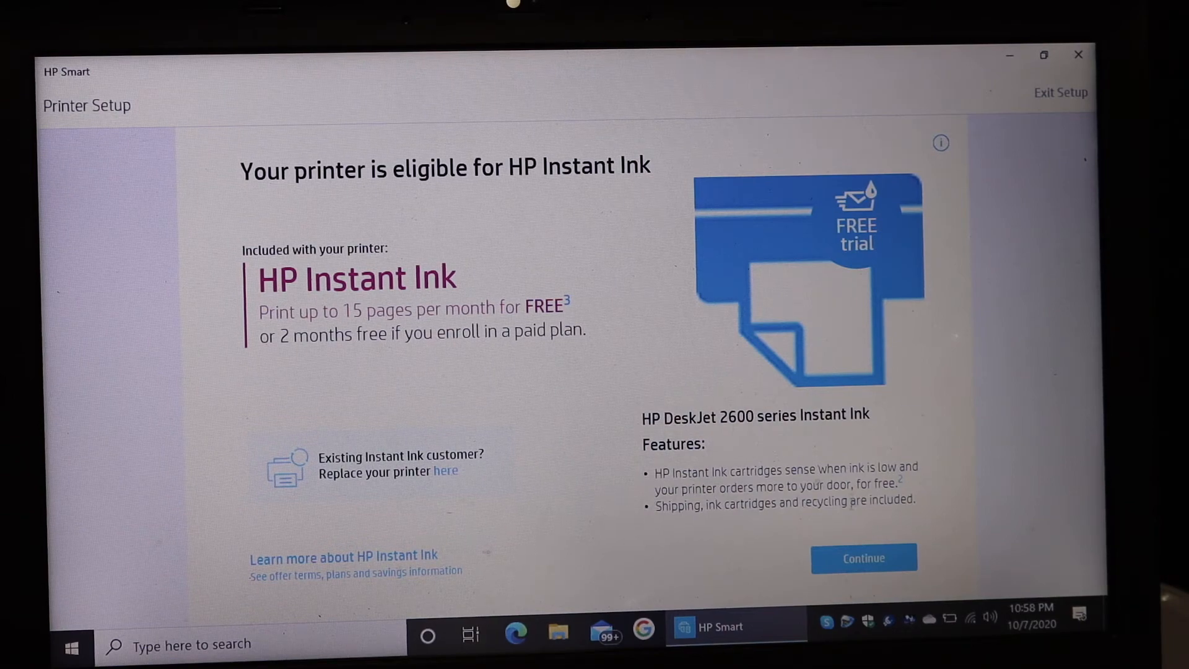
pyautogui.click(863, 558)
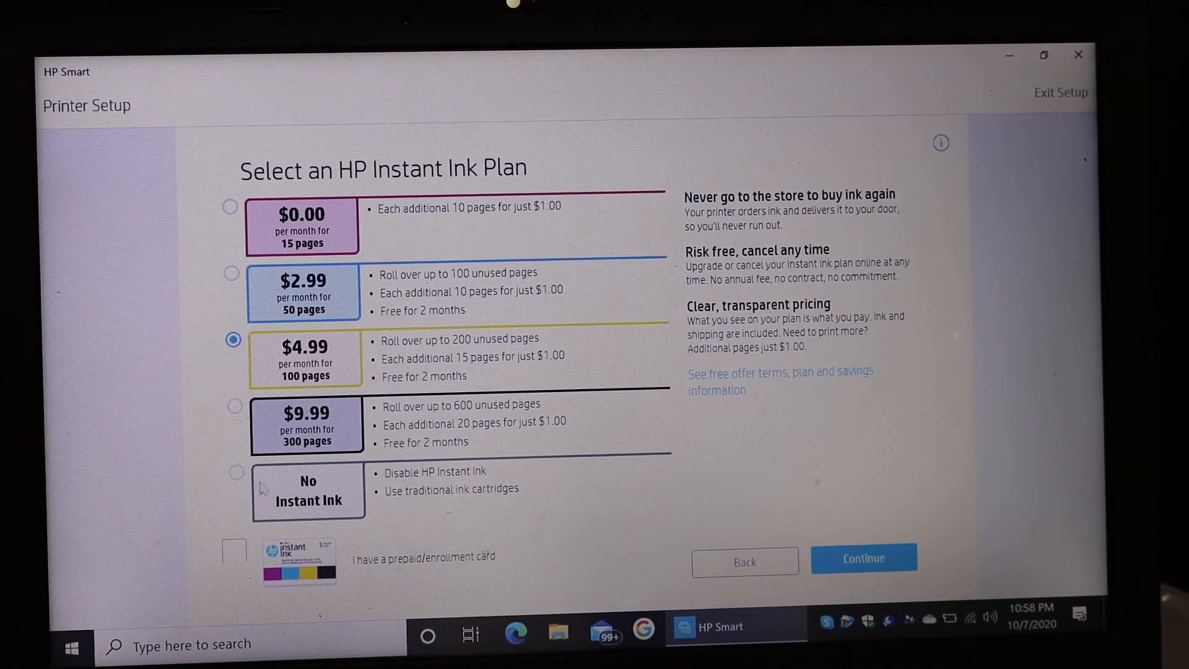
pyautogui.click(235, 471)
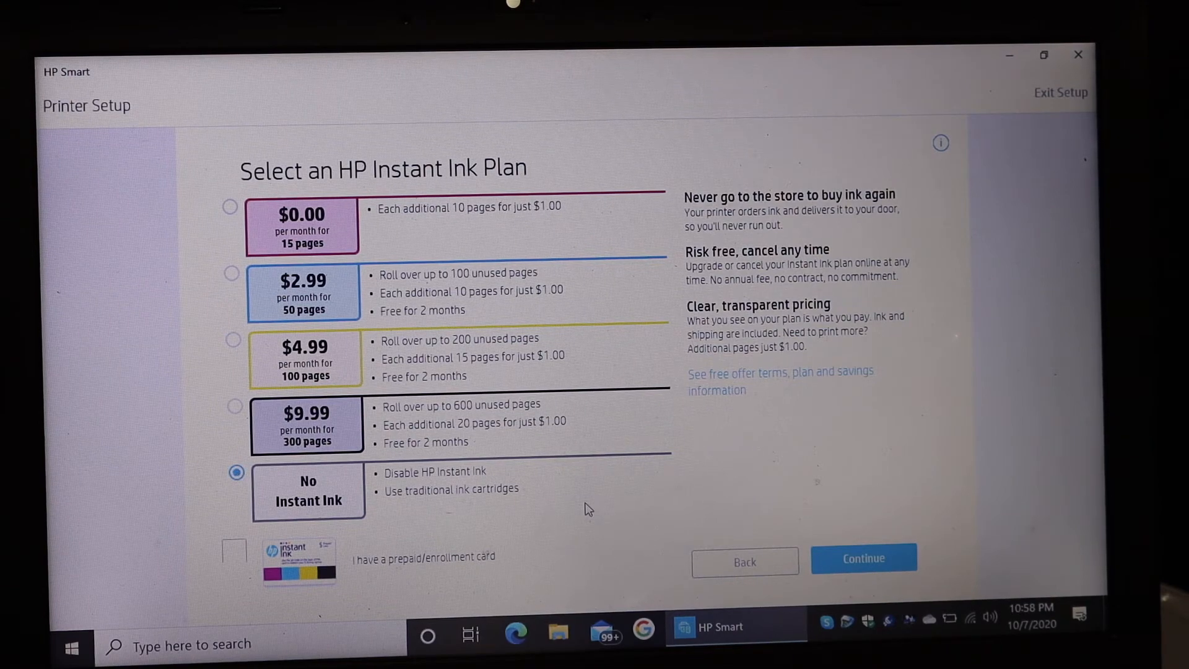
pyautogui.click(862, 558)
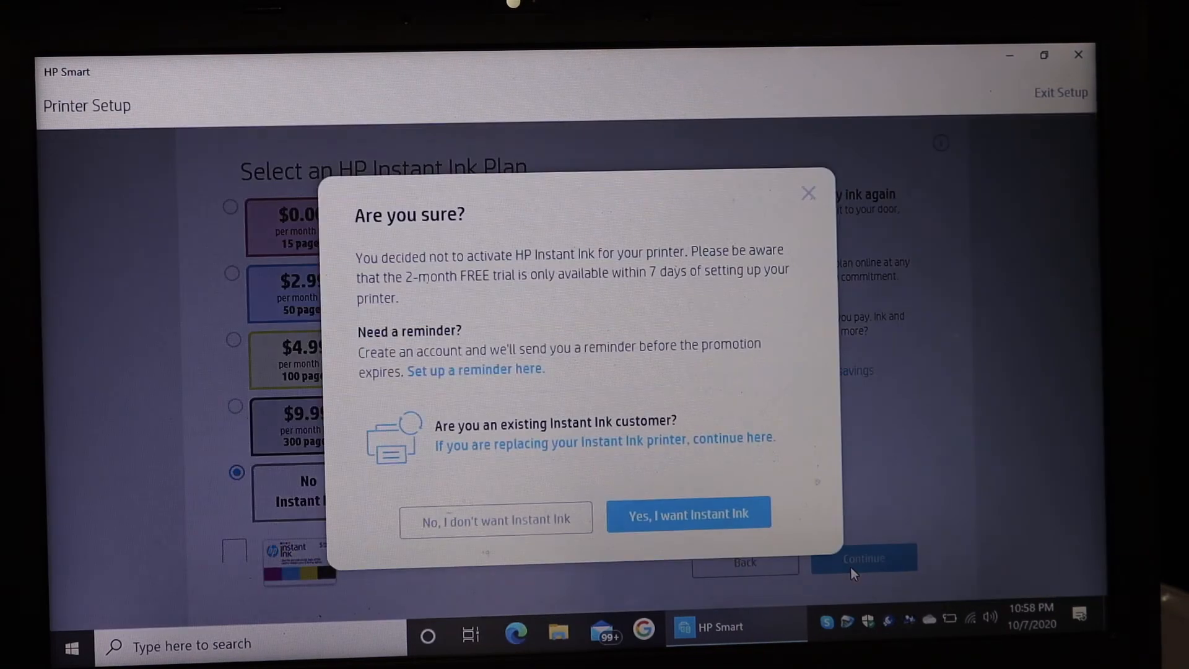
pyautogui.moveTo(519, 518)
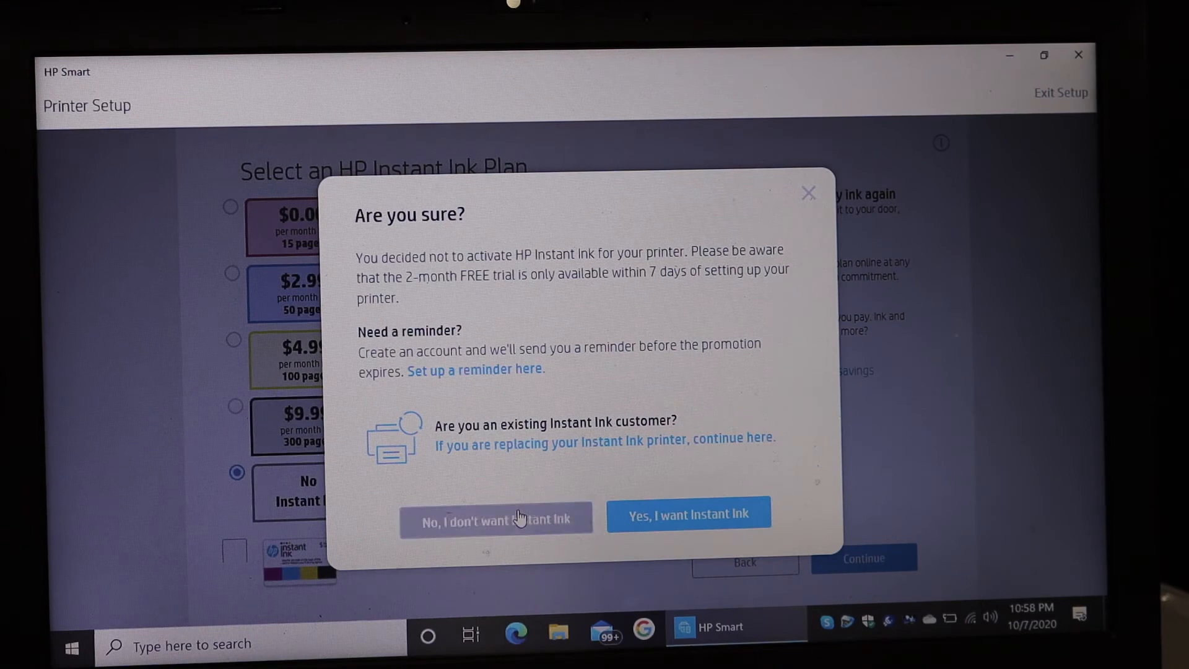
# Confirm no Instant Ink, answer the printer location '6r3p8', and skip sending the app link to other devices.
pyautogui.click(495, 517)
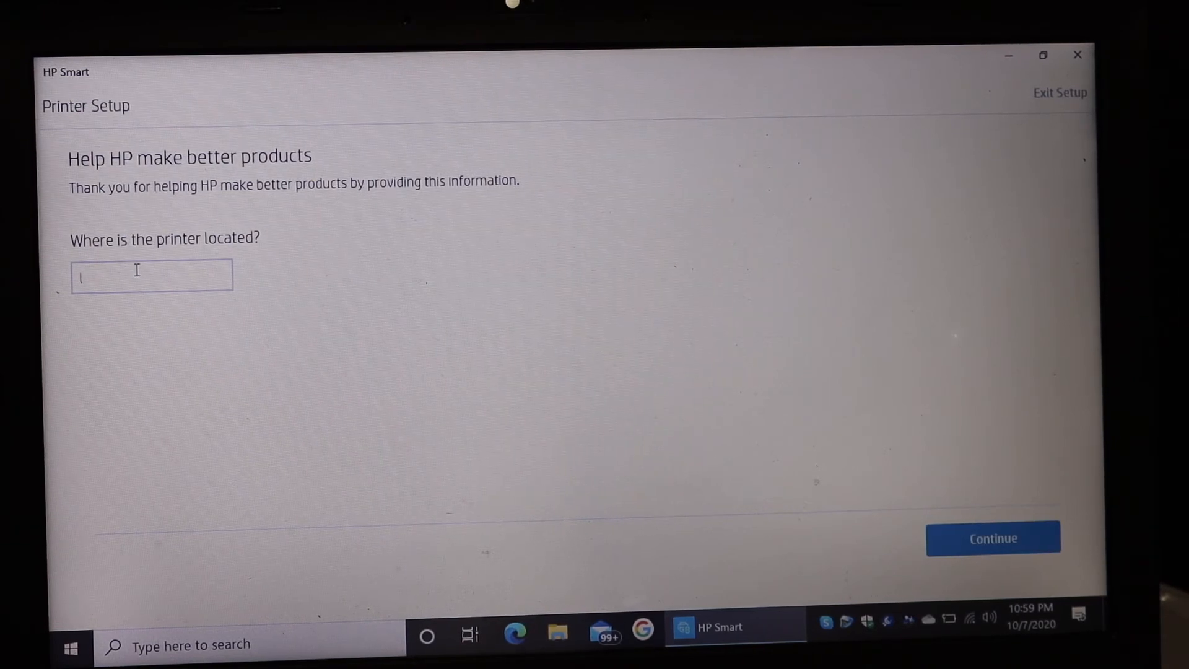
pyautogui.write('6r3')
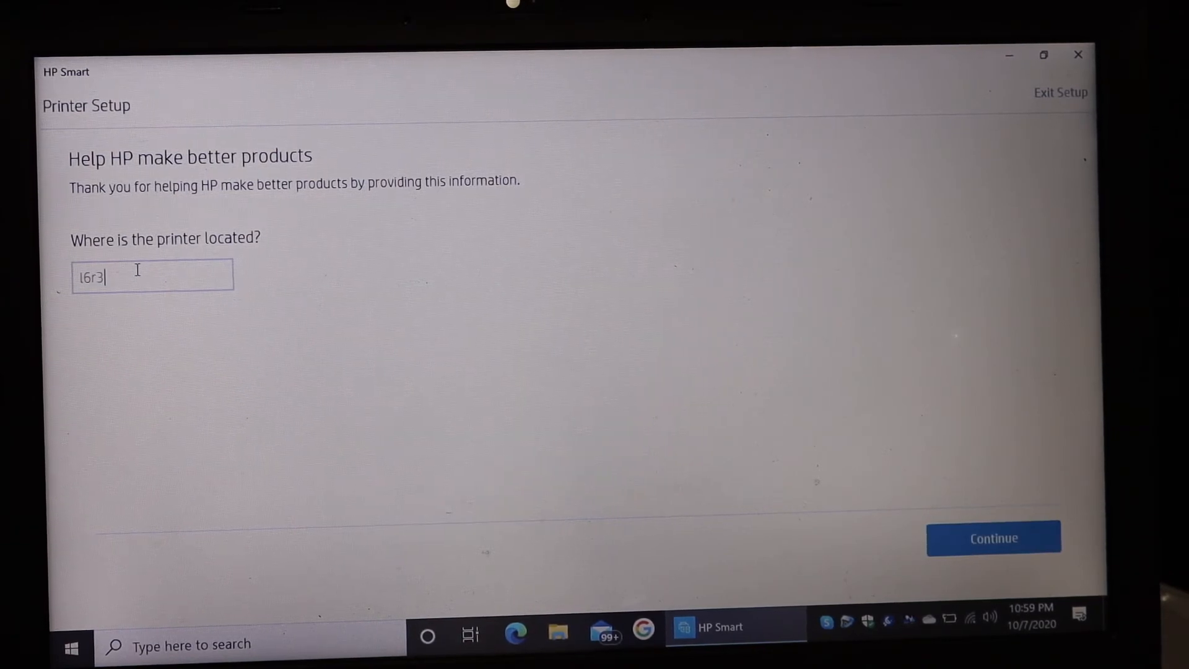
pyautogui.write('p8')
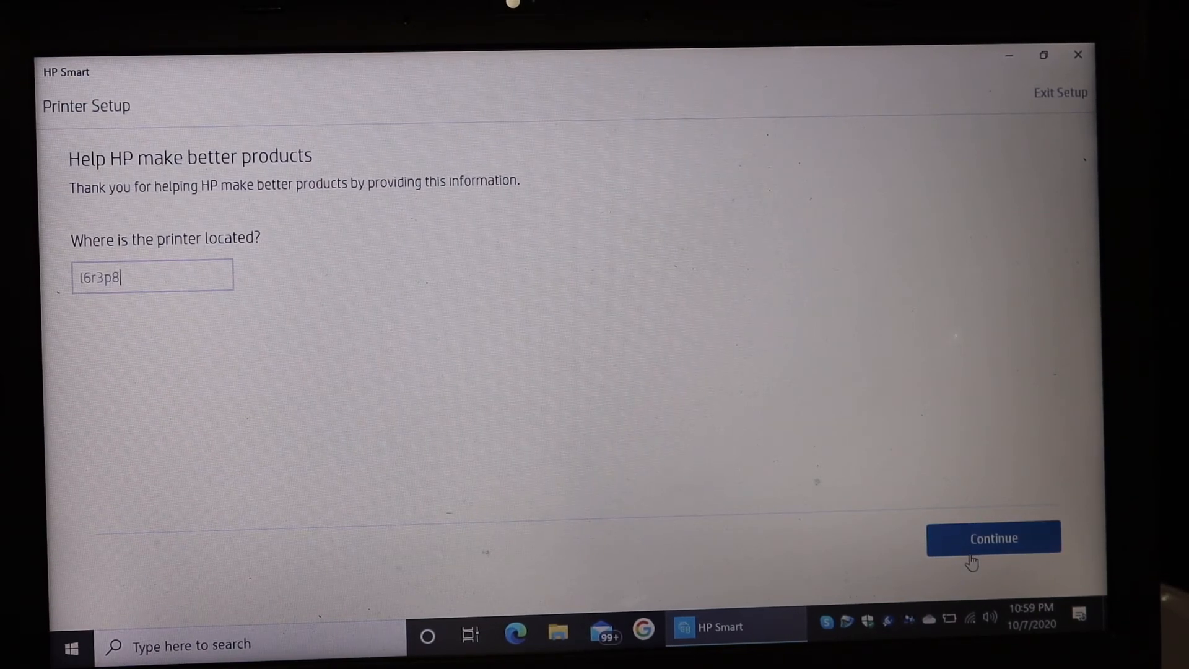
pyautogui.click(992, 538)
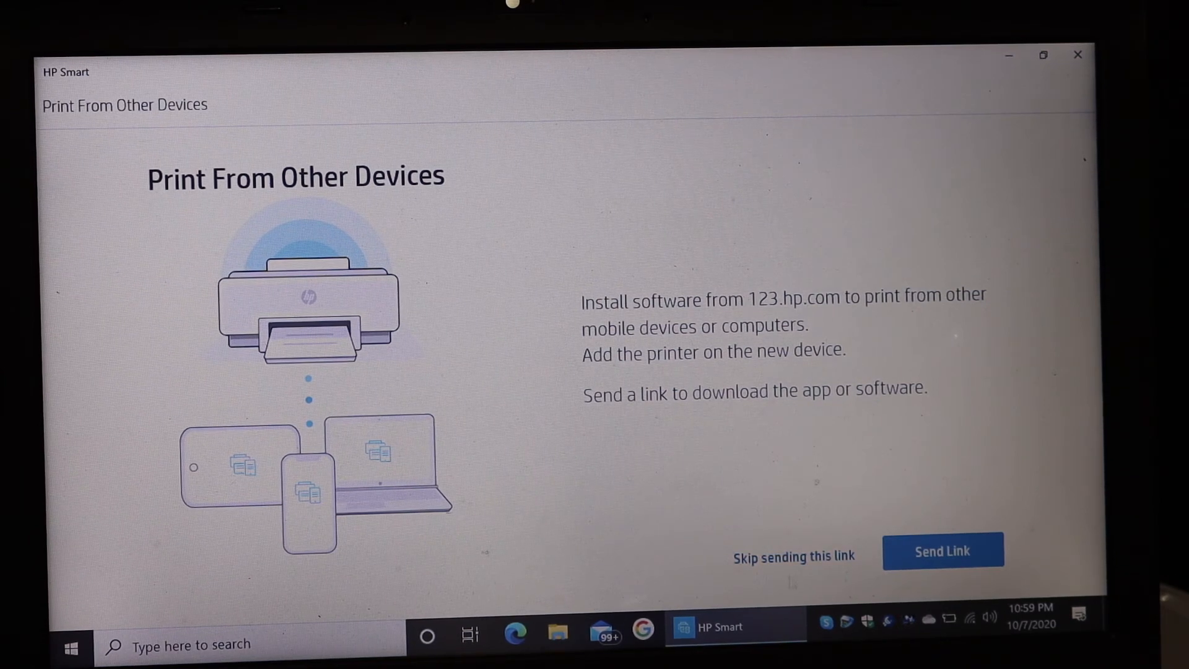
pyautogui.click(792, 556)
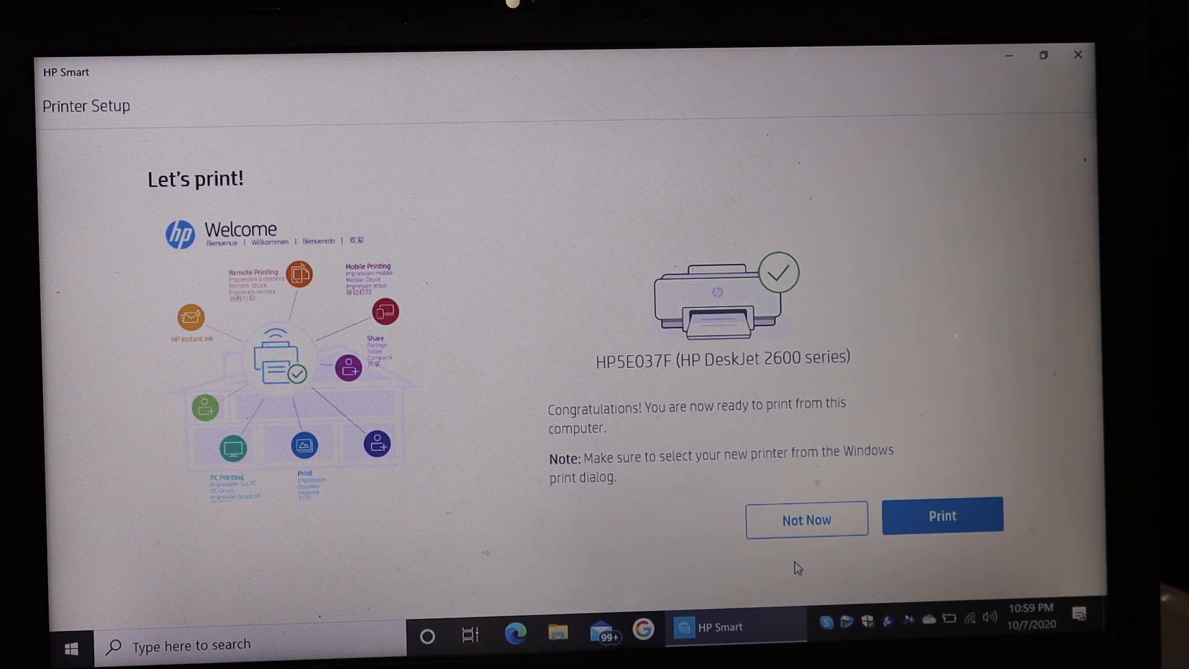
pyautogui.moveTo(822, 558)
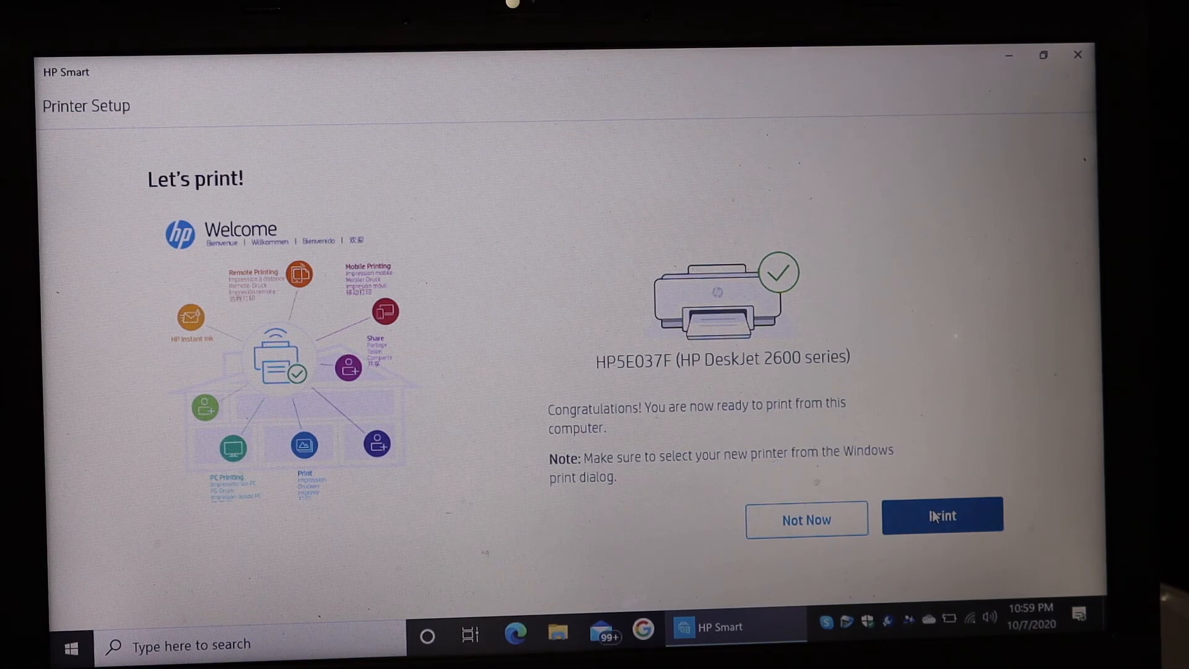
# Print the welcome sheet to HP5E037F (HP DeskJet 2600 series).
pyautogui.click(941, 515)
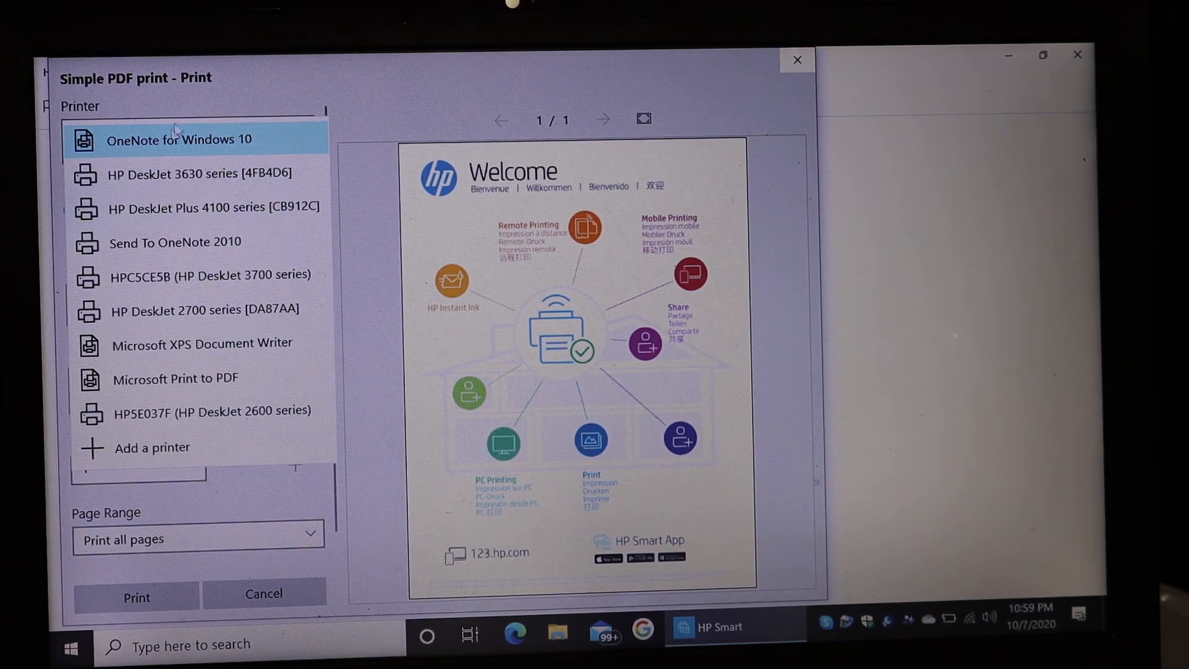
pyautogui.moveTo(194, 308)
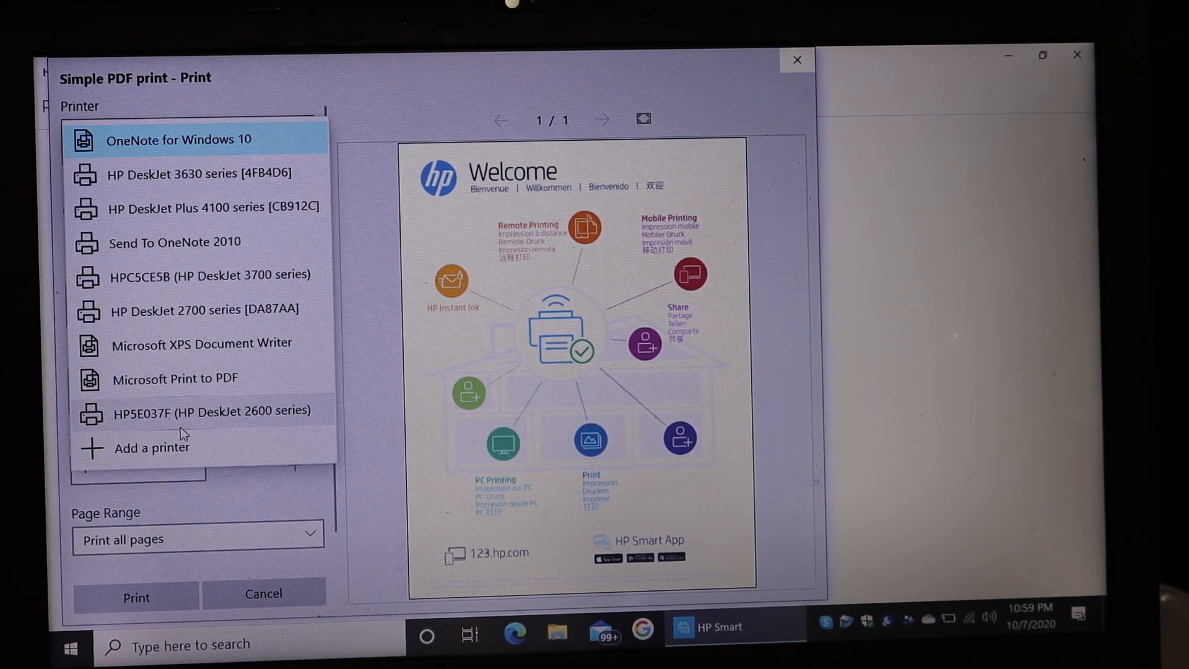
pyautogui.click(242, 409)
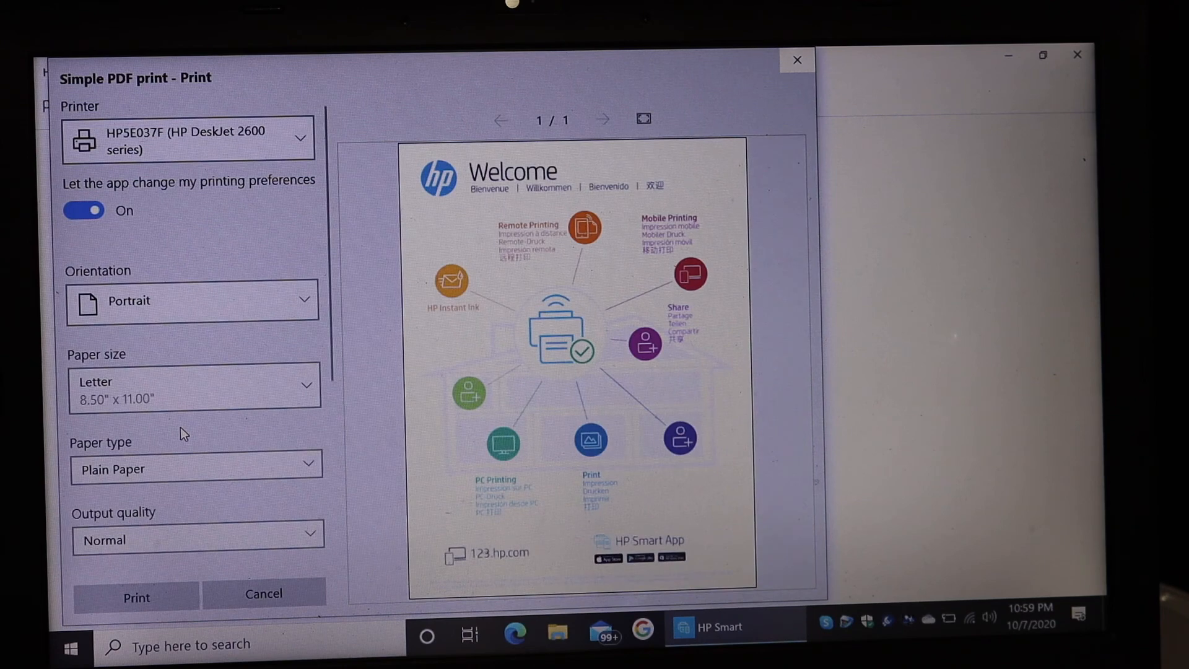
pyautogui.moveTo(137, 597)
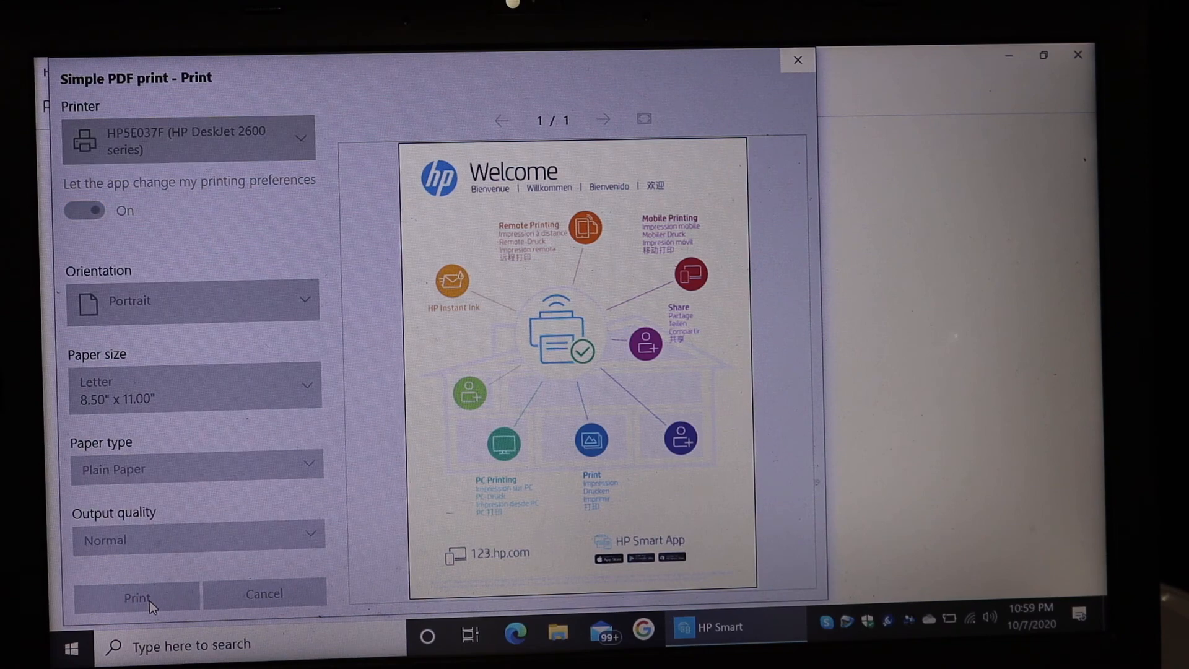
pyautogui.click(137, 596)
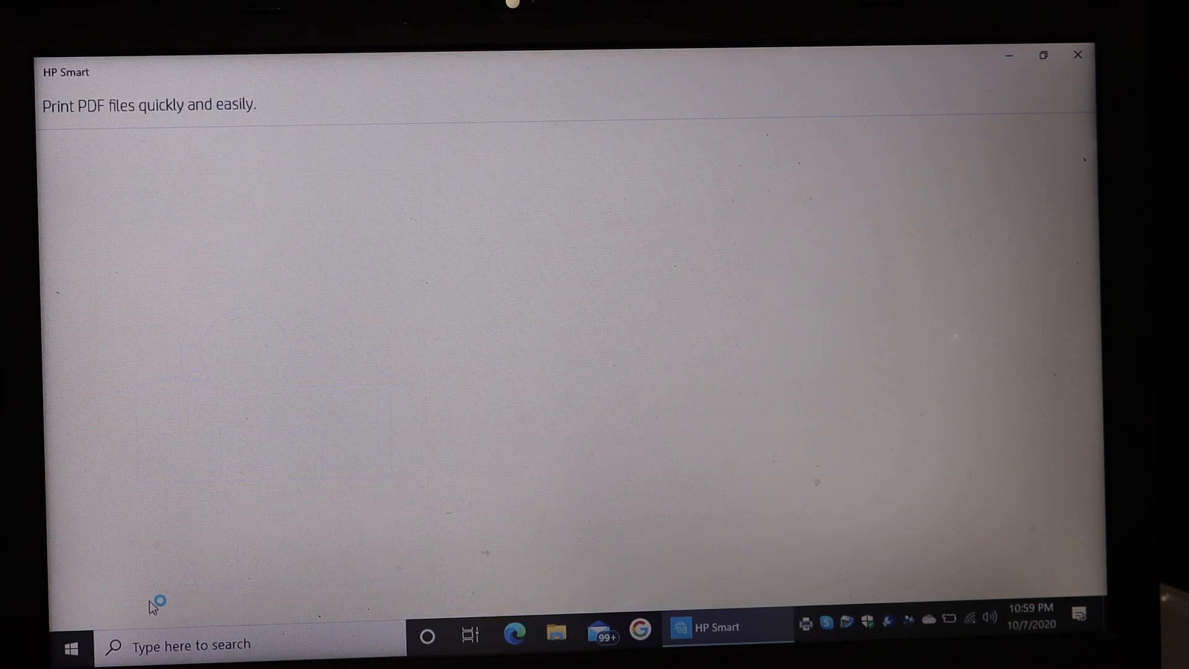